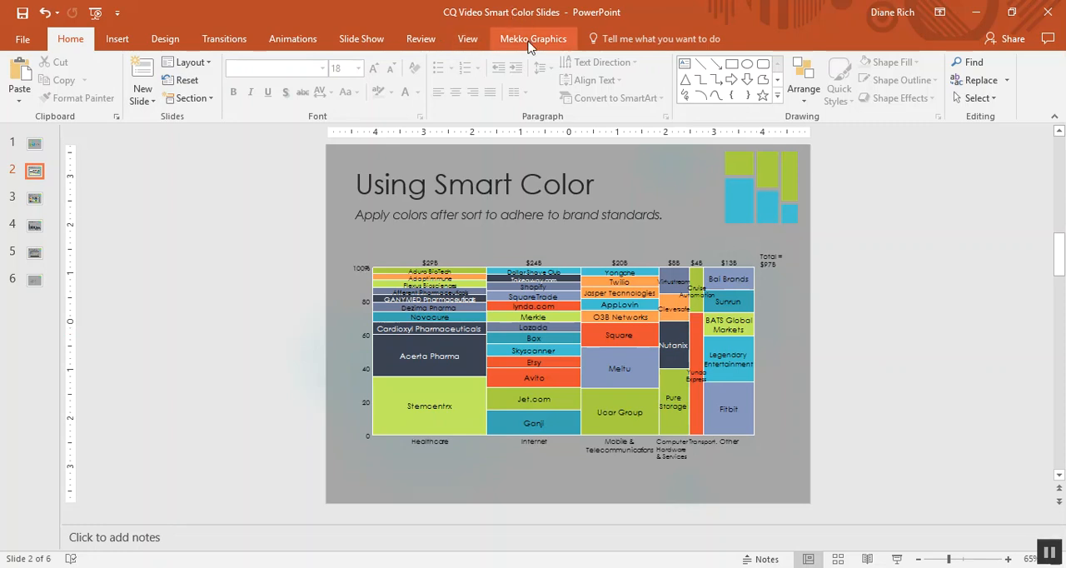
# - Review the Adjusted Modern Palette in the Mekko Graphics chart preferences and close without changes
pyautogui.click(533, 38)
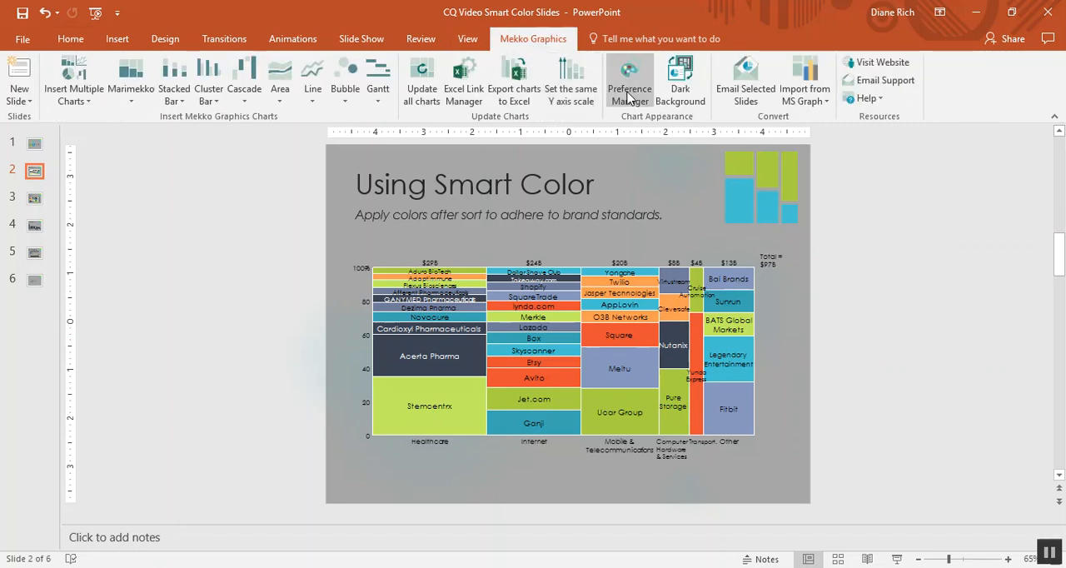
pyautogui.click(629, 78)
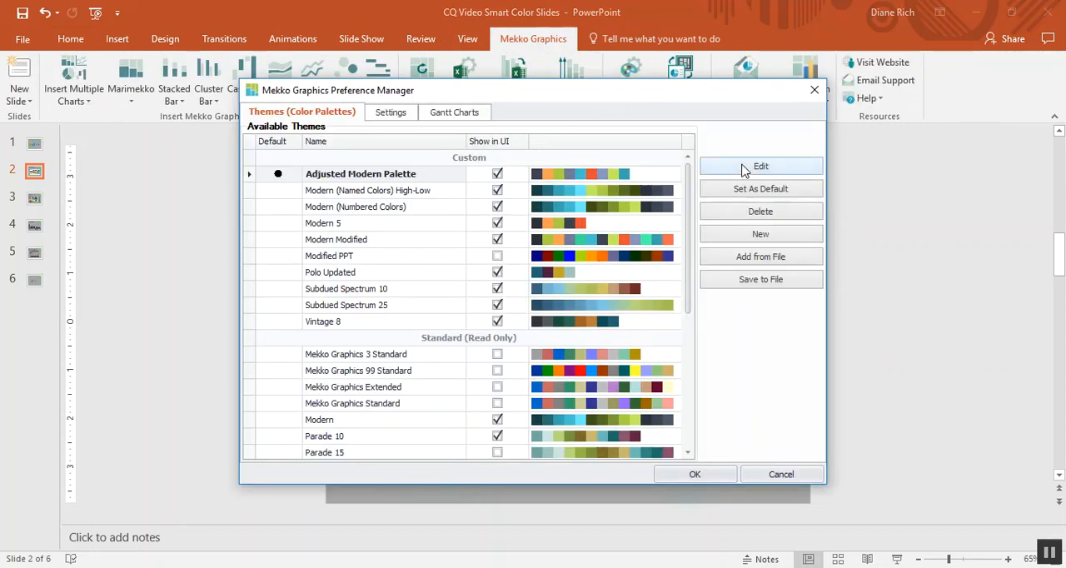
pyautogui.click(759, 166)
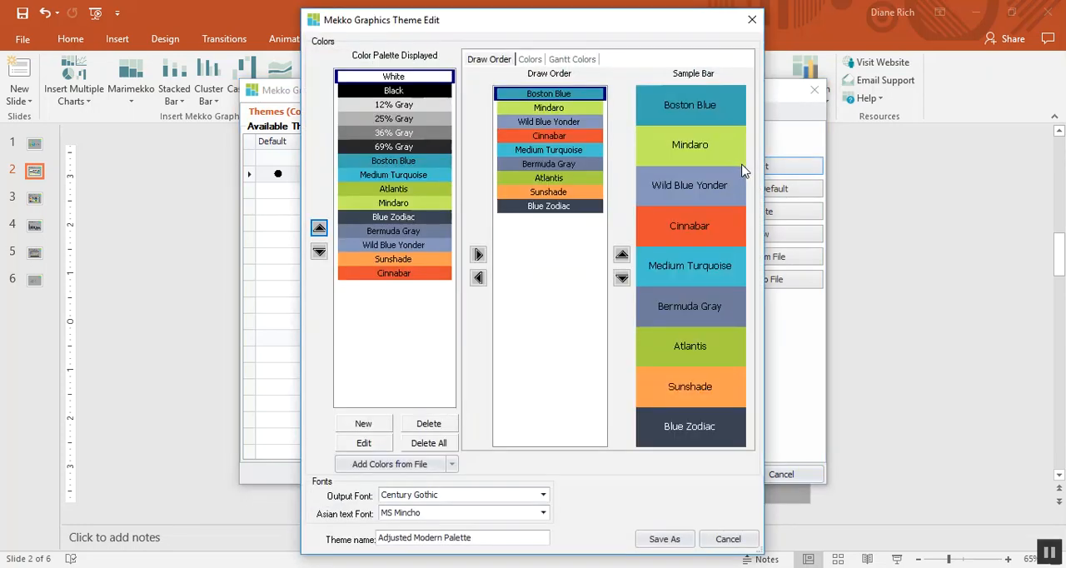
pyautogui.moveTo(733, 161)
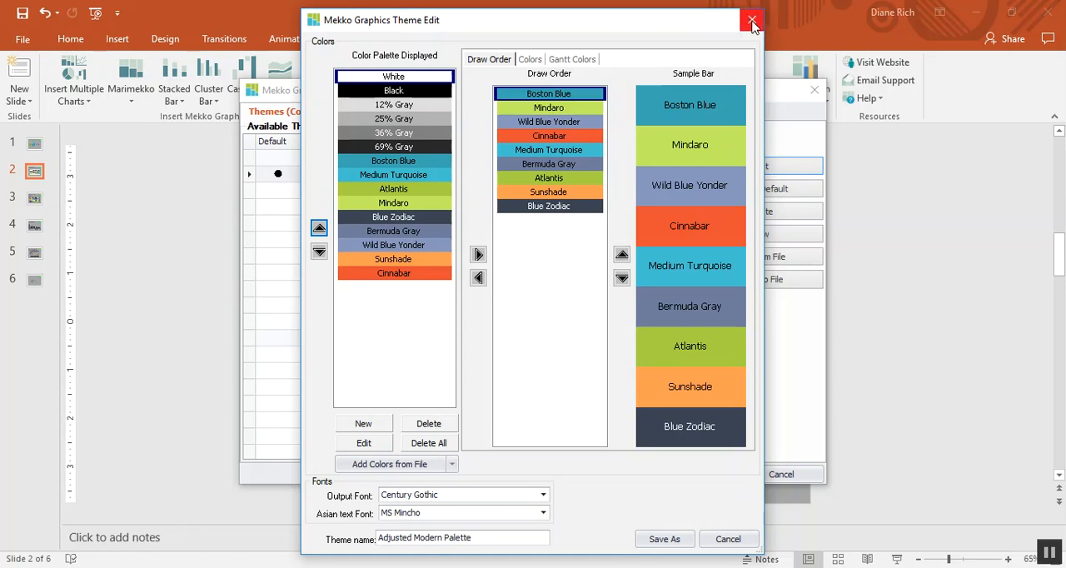
pyautogui.click(753, 20)
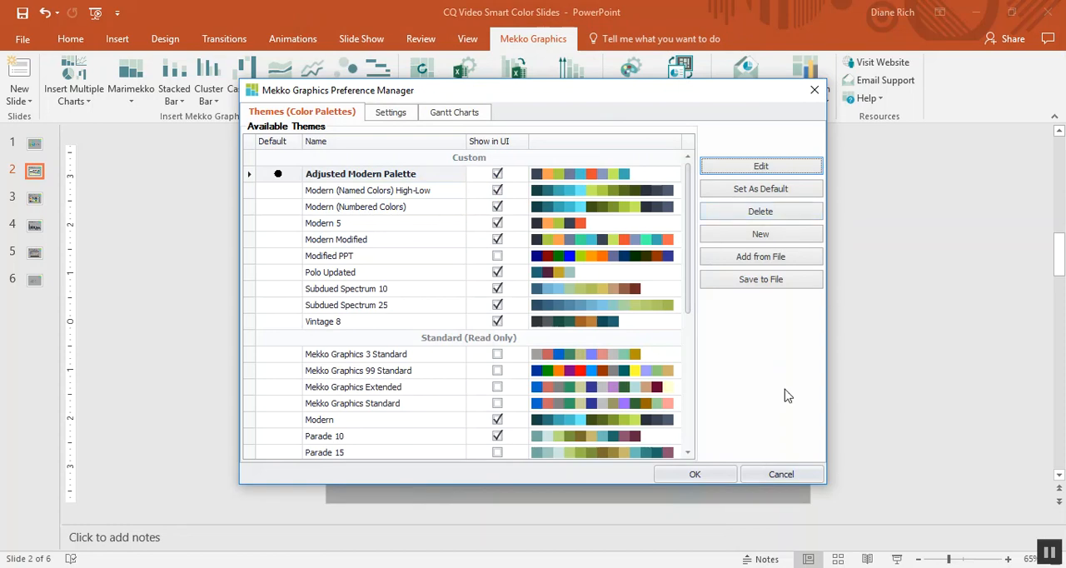
pyautogui.click(695, 472)
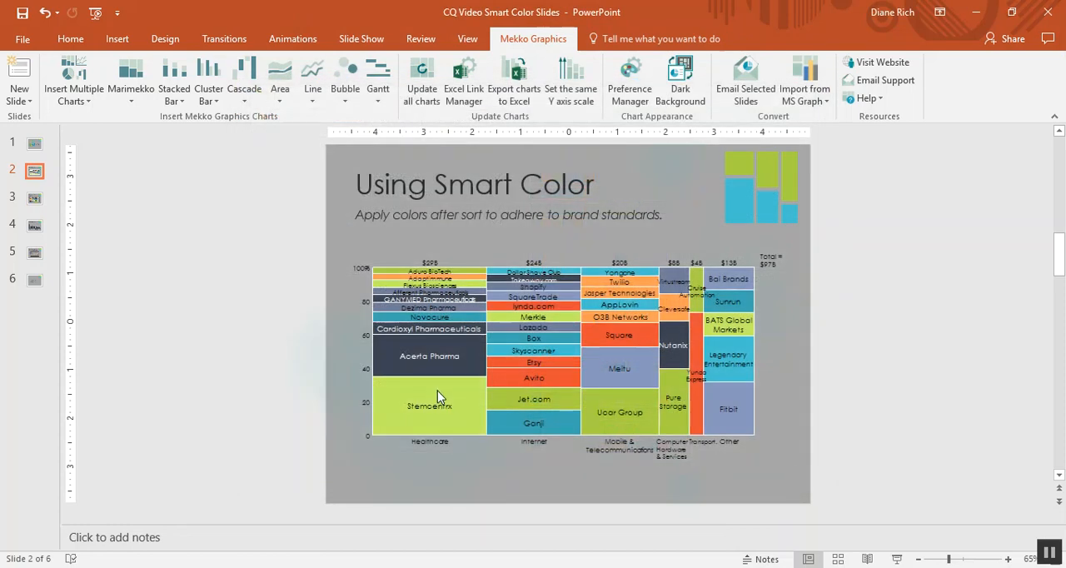
# - Set the Smart Color Mekko chart's Coloring Mode to By Series After Sort and finish editing
pyautogui.click(419, 78)
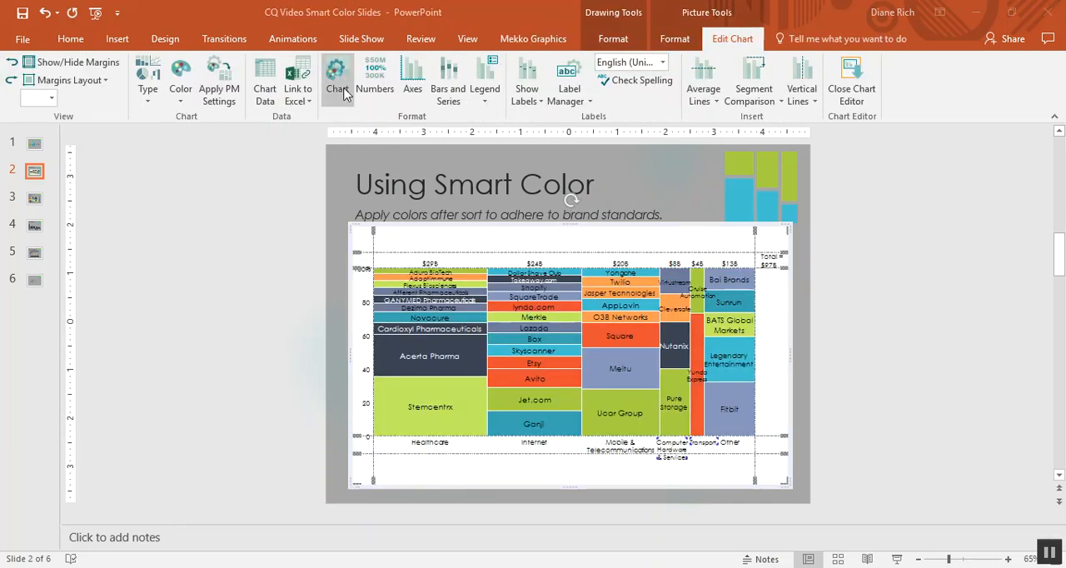
pyautogui.click(336, 78)
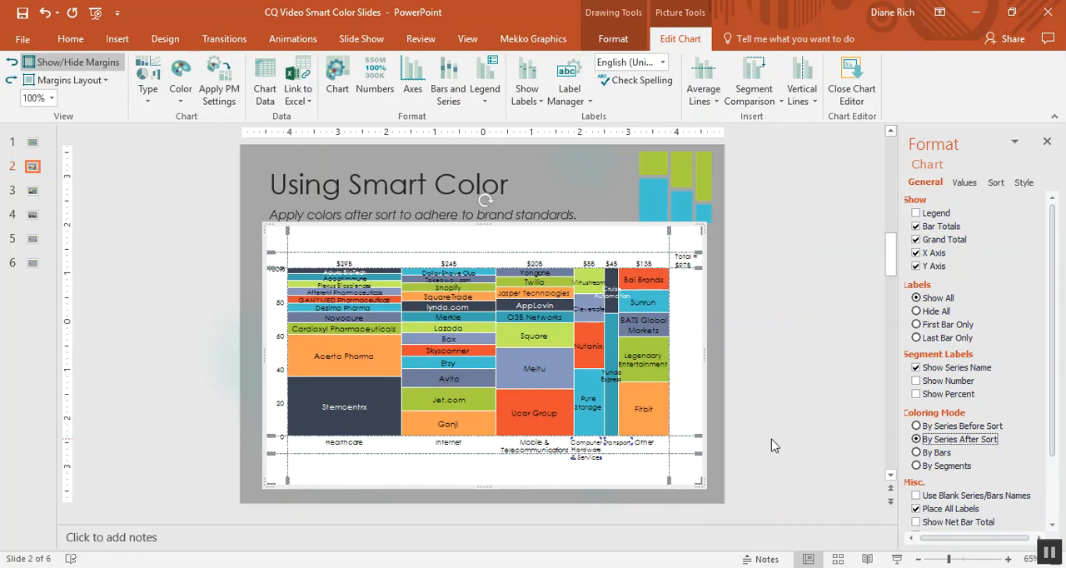
pyautogui.moveTo(356, 456)
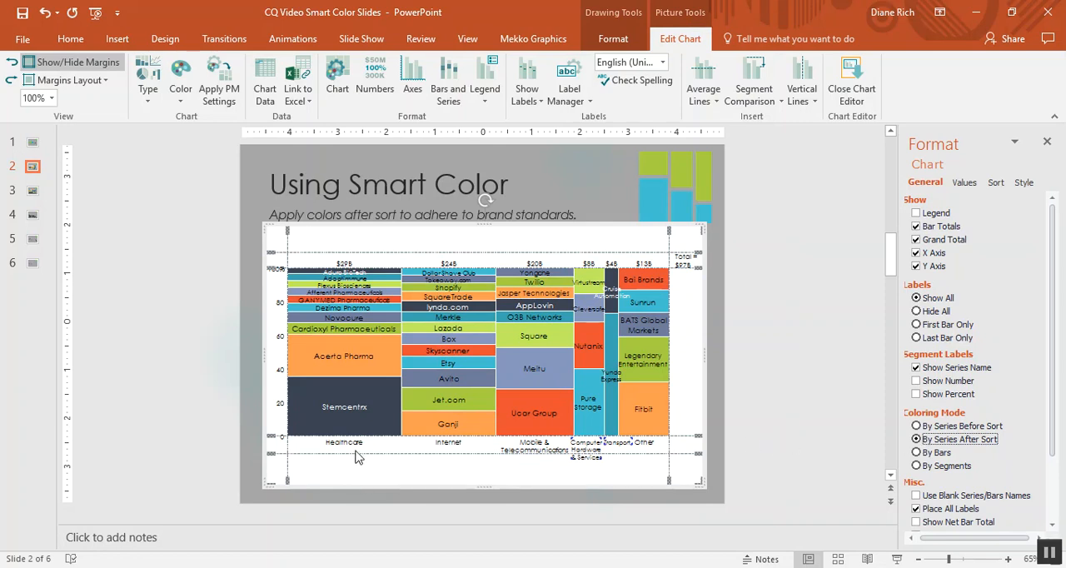
pyautogui.moveTo(367, 360)
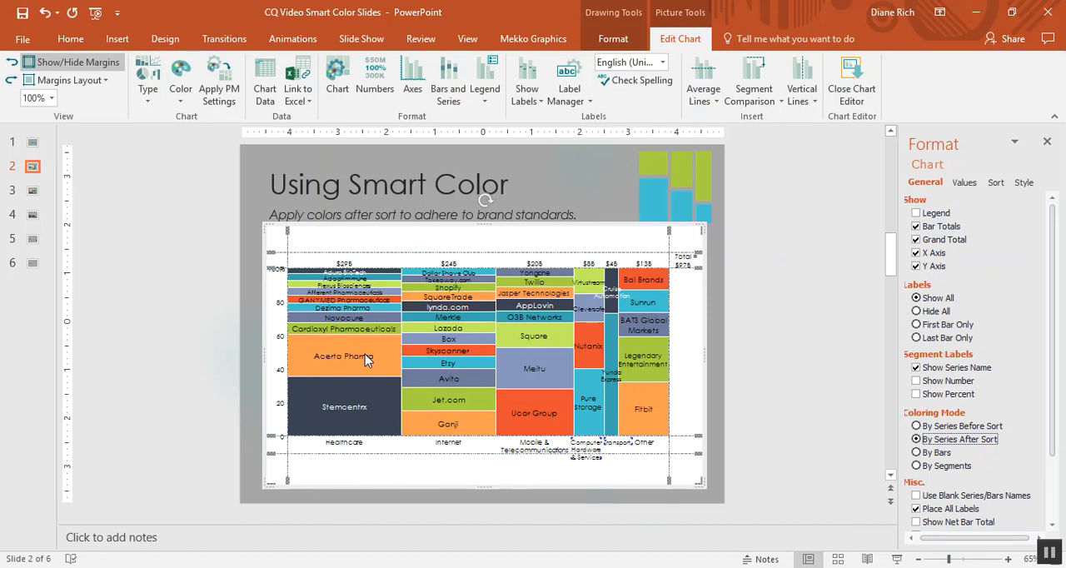
pyautogui.moveTo(253, 358)
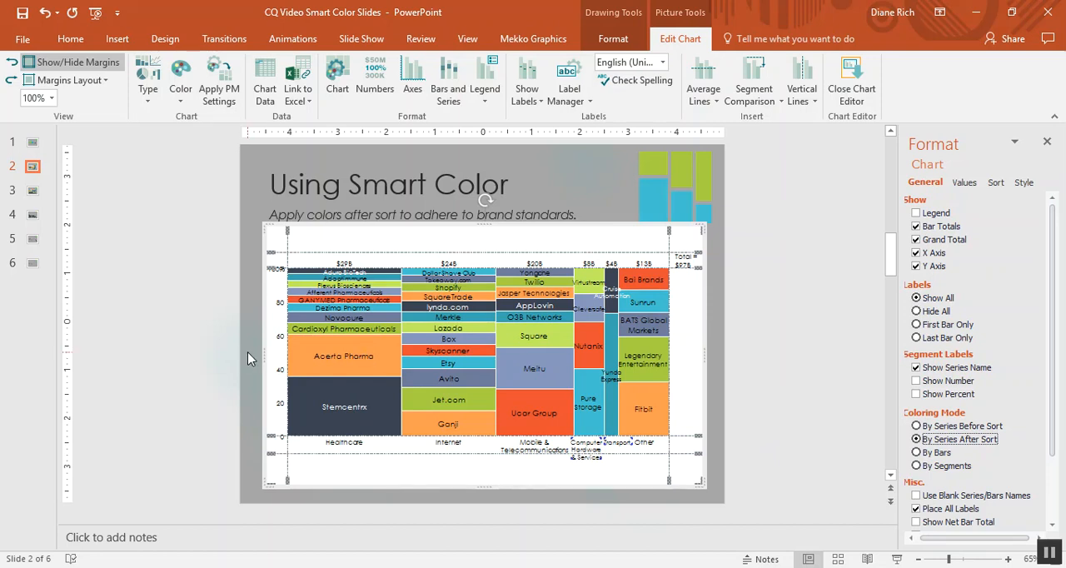
pyautogui.click(250, 358)
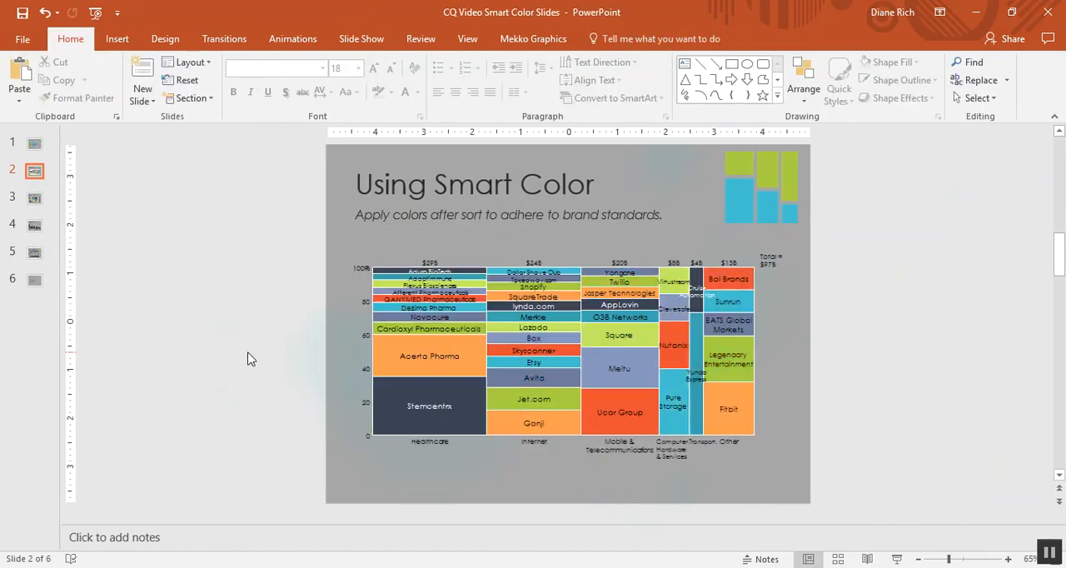
# - Show slide 3 with the Dow Jones marimekko chart colored by bar
pyautogui.click(34, 198)
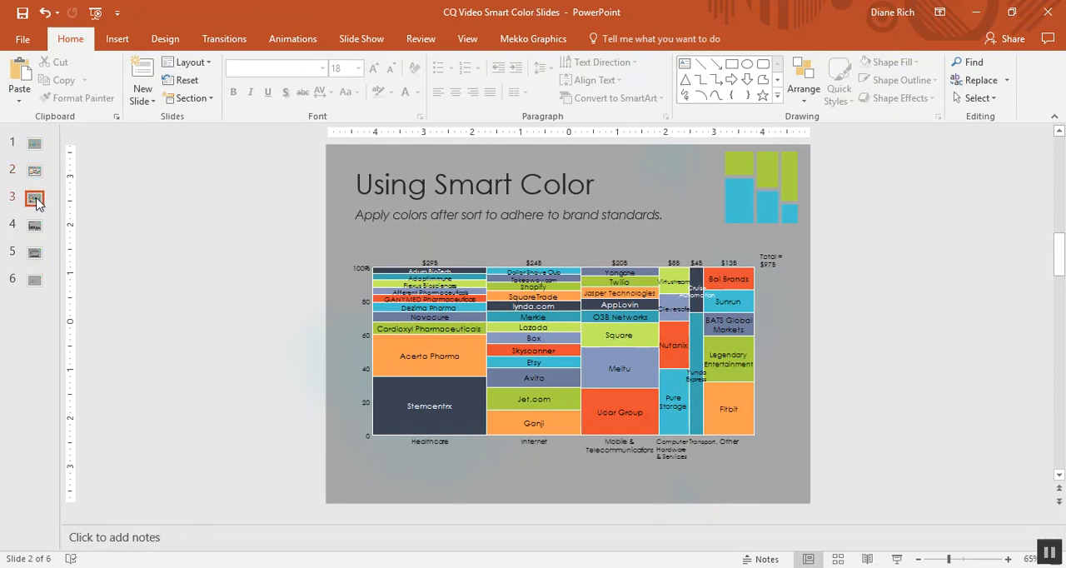
pyautogui.click(35, 198)
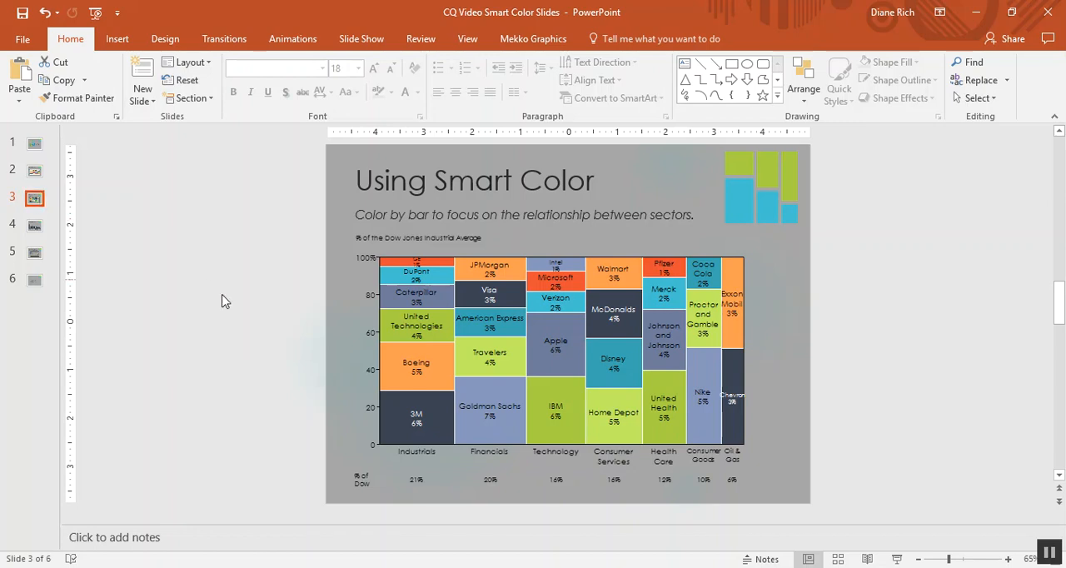
pyautogui.moveTo(340, 393)
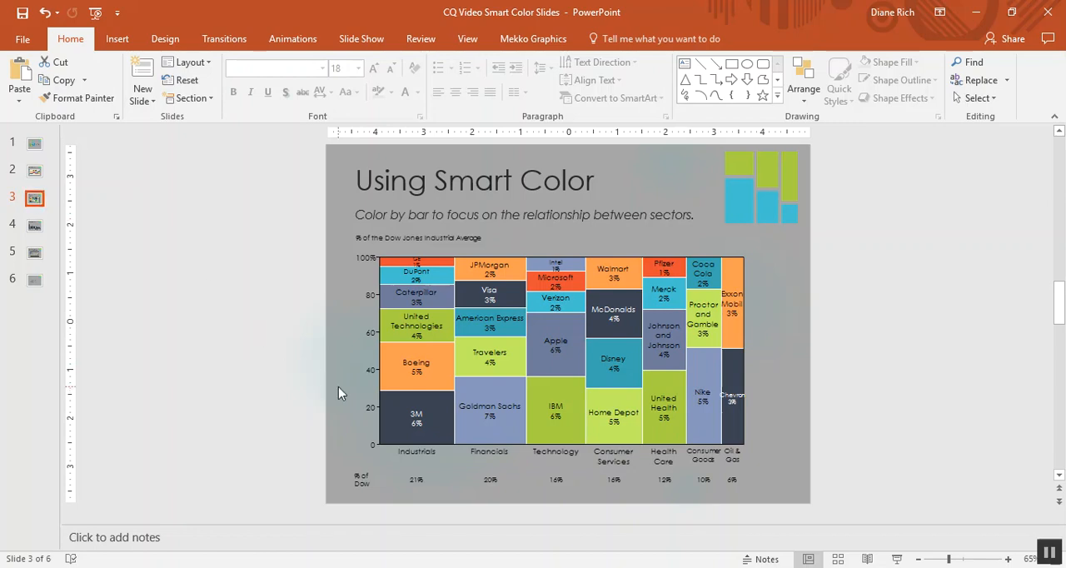
pyautogui.moveTo(474, 373)
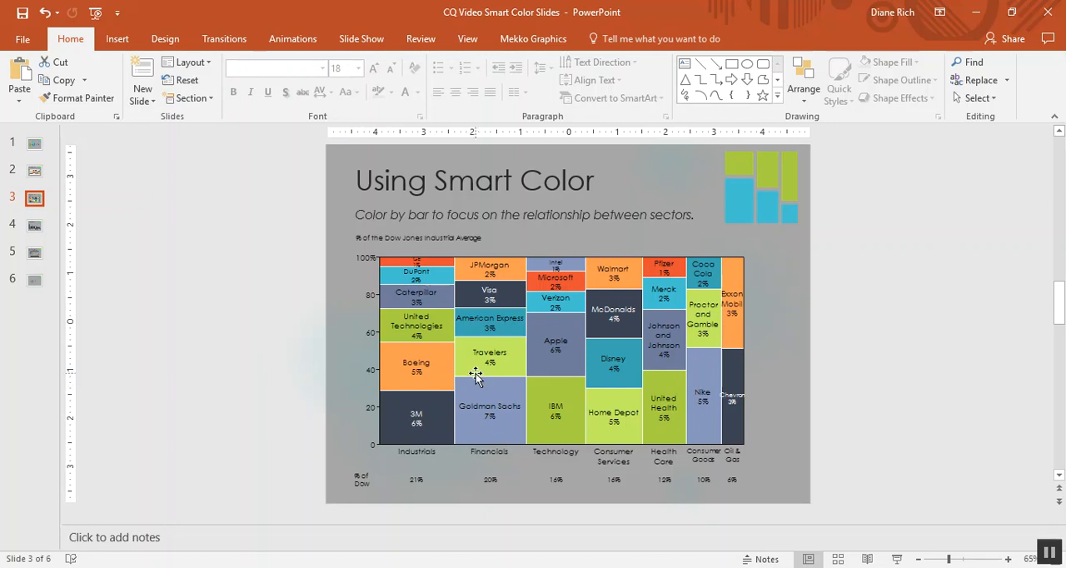
pyautogui.moveTo(446, 459)
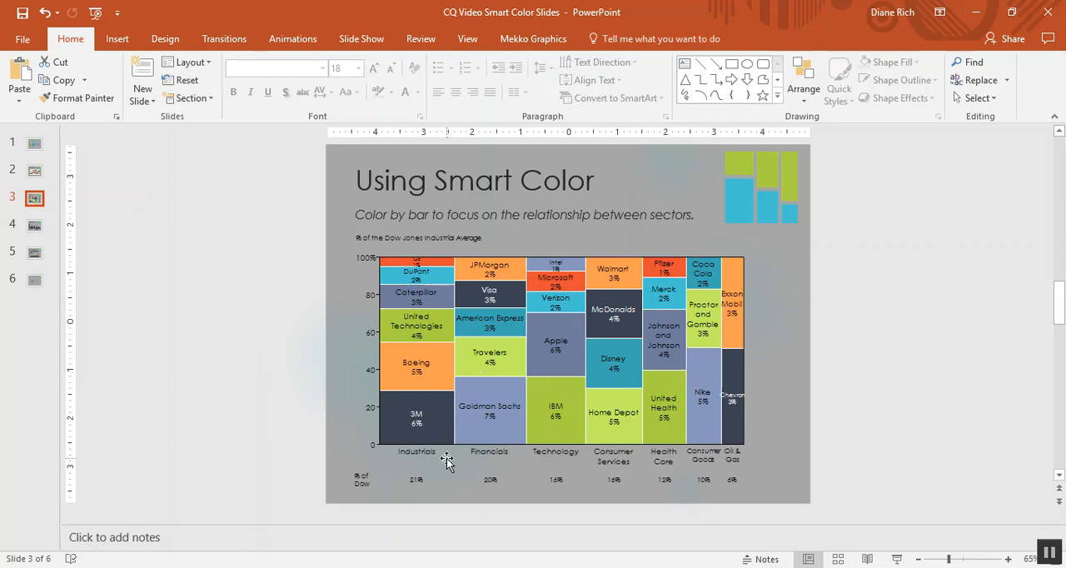
pyautogui.moveTo(506, 458)
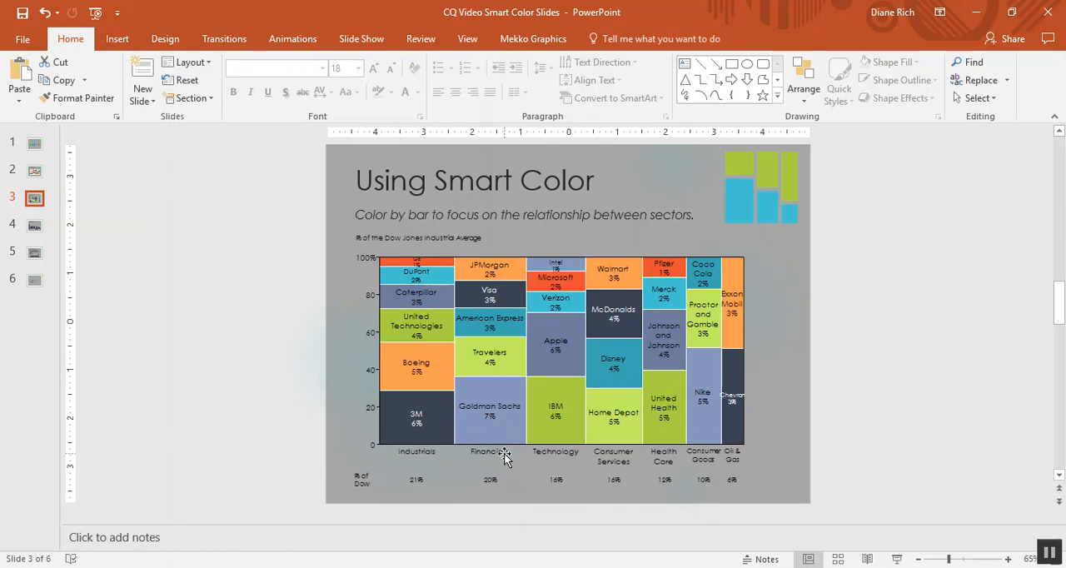
pyautogui.moveTo(513, 463)
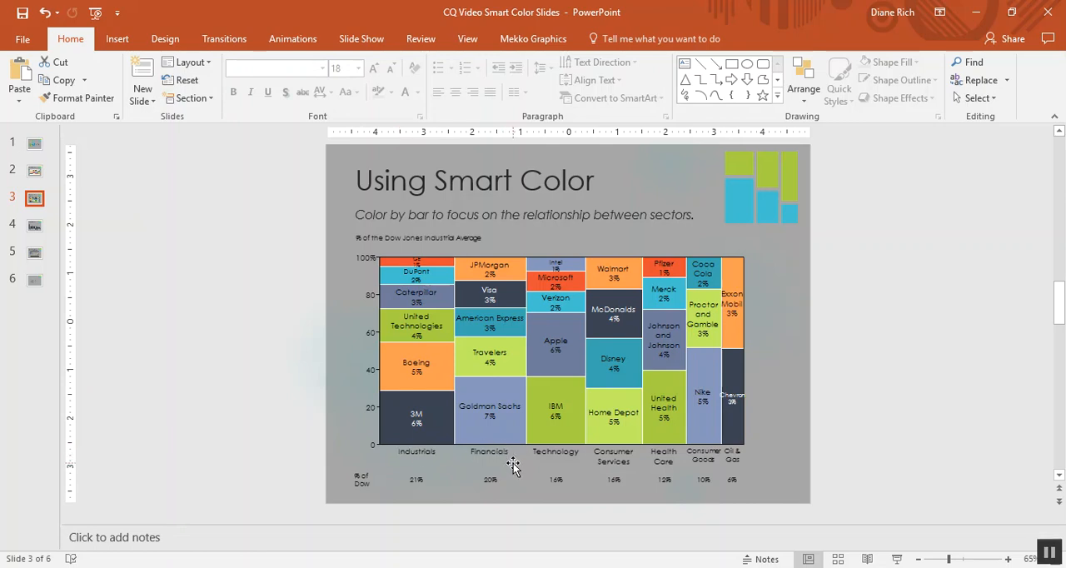
pyautogui.moveTo(456, 450)
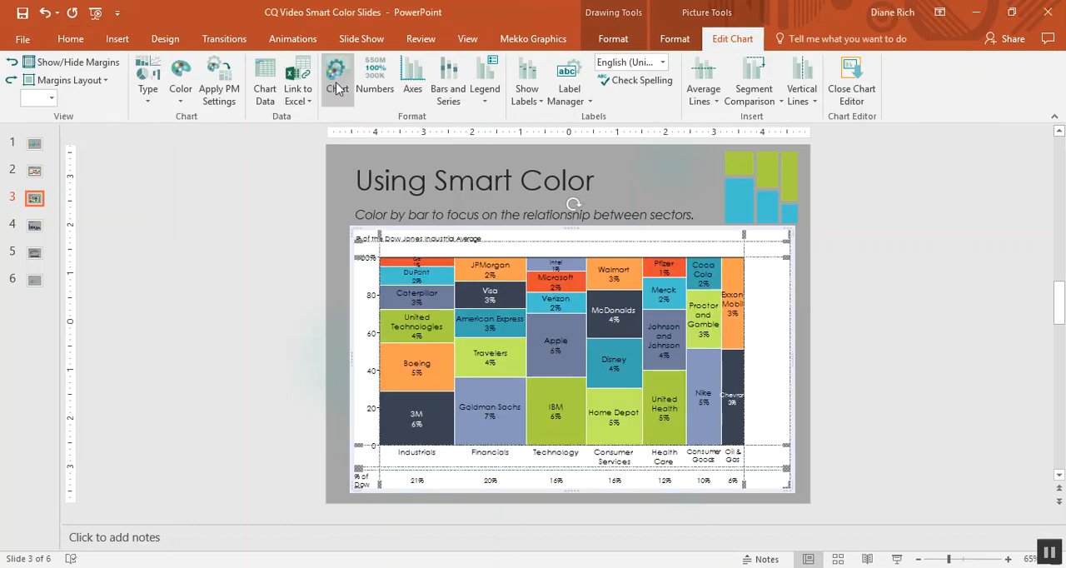
# - Set the Dow Jones marimekko chart's Coloring Mode to By Bars so each sector has one color
pyautogui.click(337, 75)
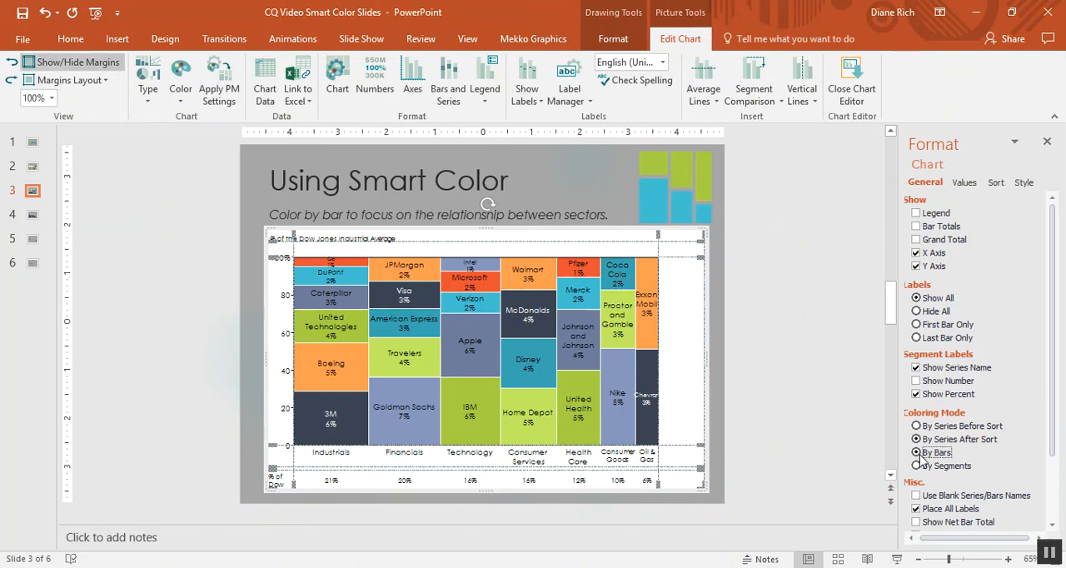
pyautogui.click(939, 453)
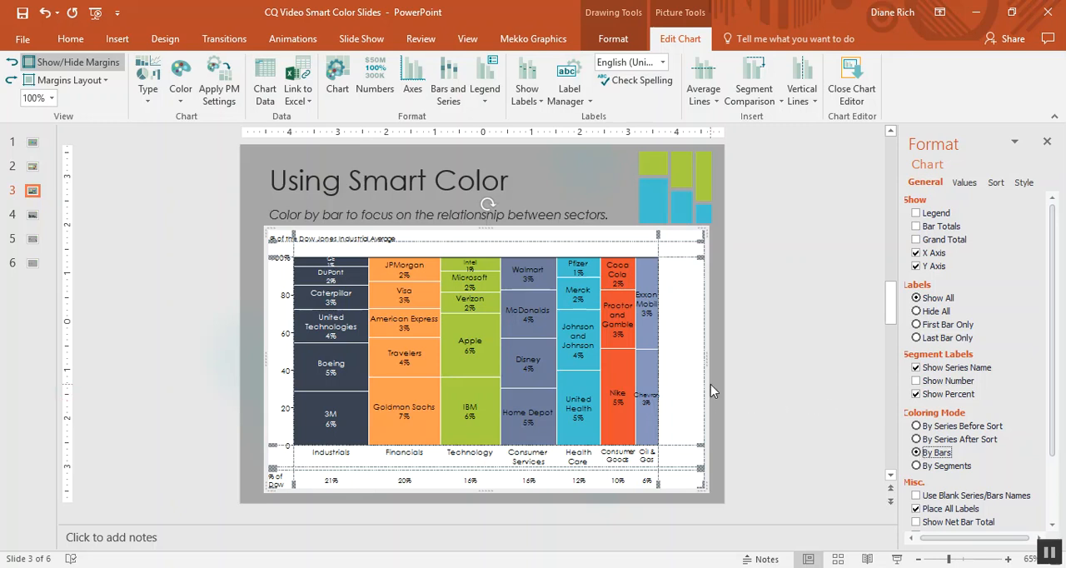
pyautogui.click(851, 74)
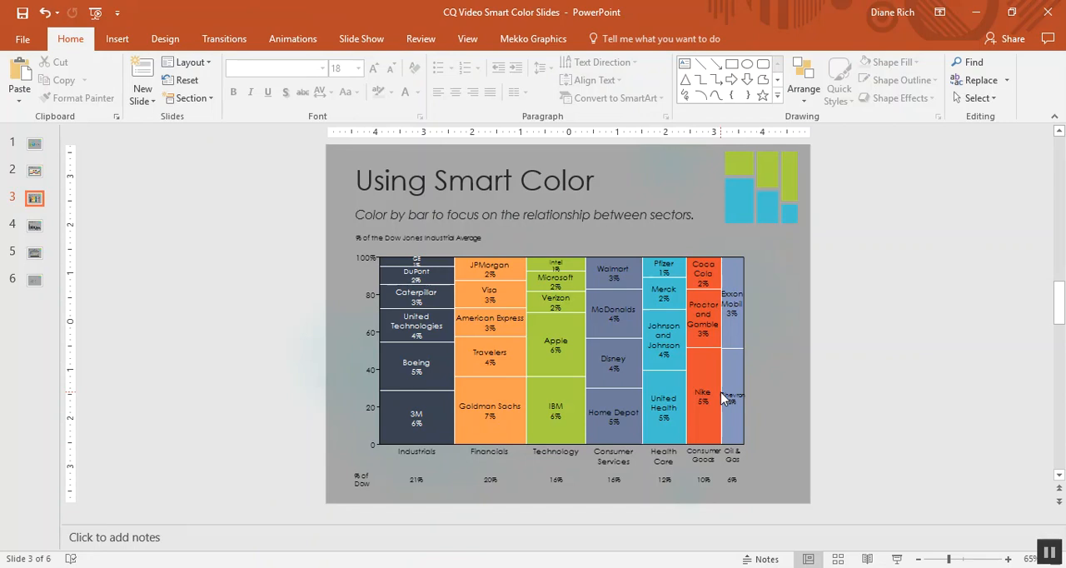
# - On slide 4, set the Average Labor Rate chart's Coloring Mode to By Bars
pyautogui.click(33, 224)
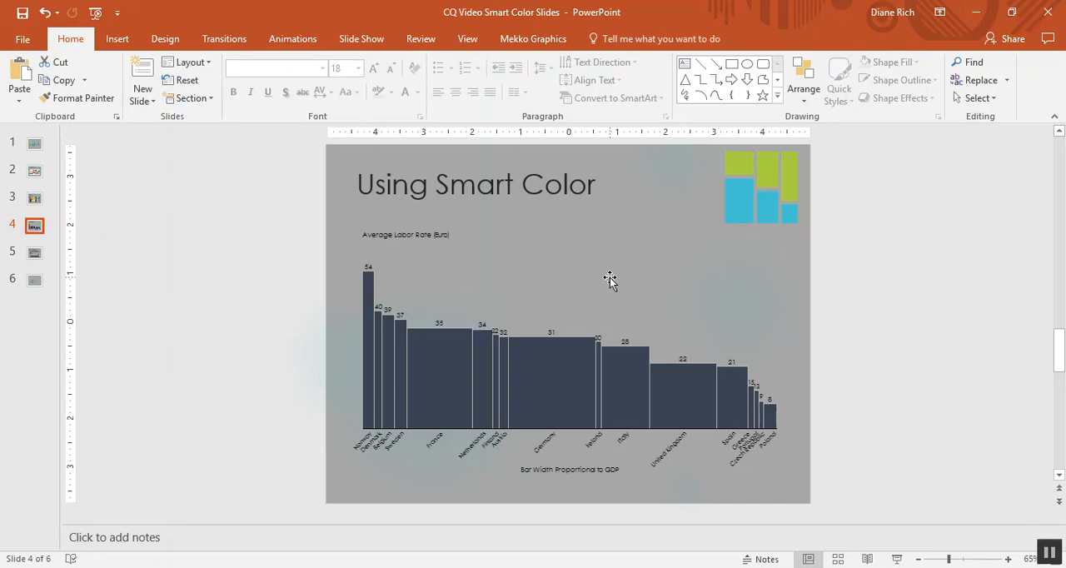
pyautogui.doubleClick(567, 346)
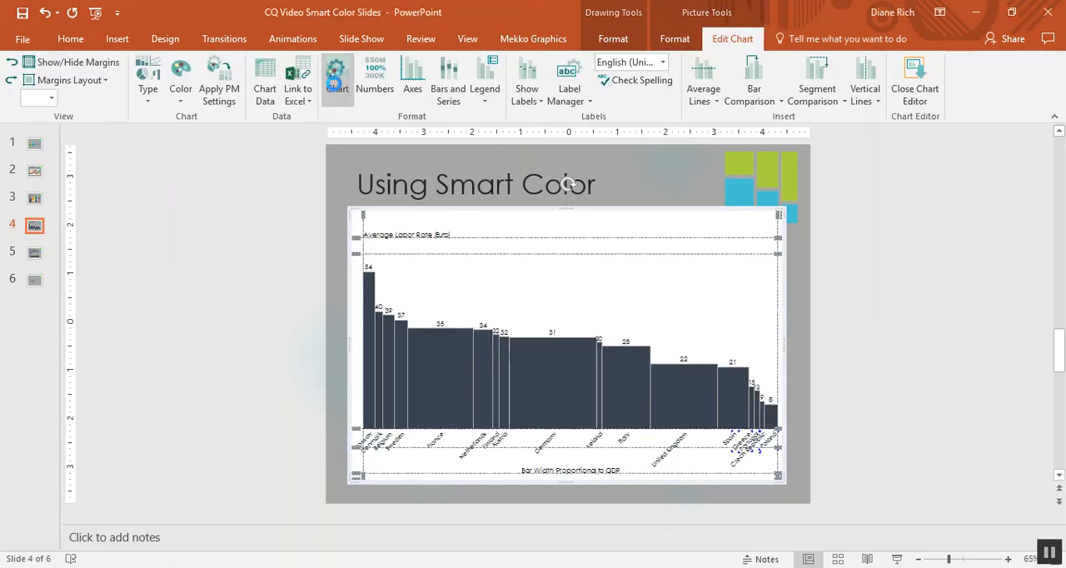
pyautogui.click(336, 78)
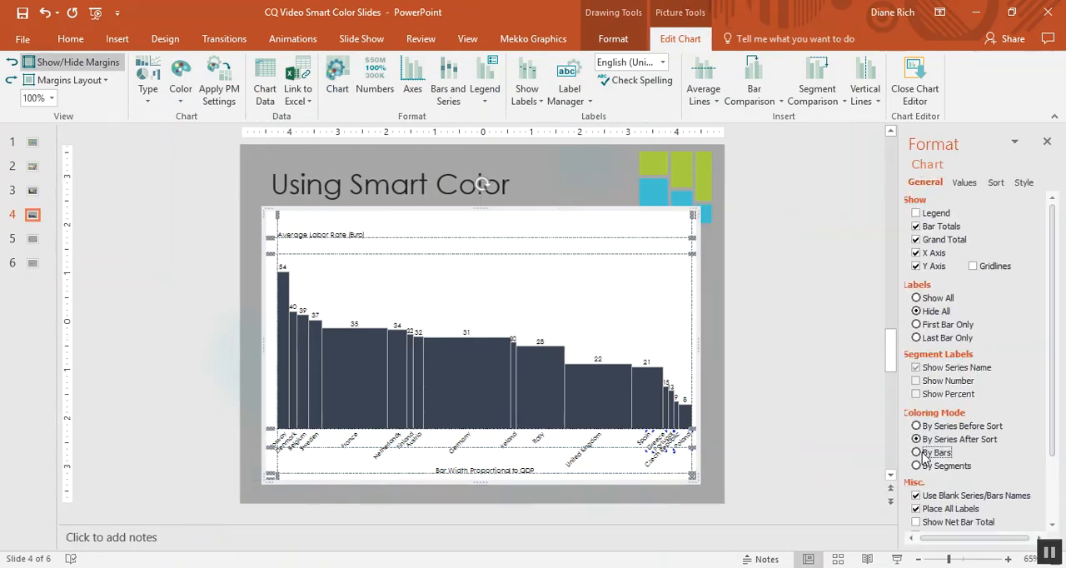
pyautogui.click(915, 453)
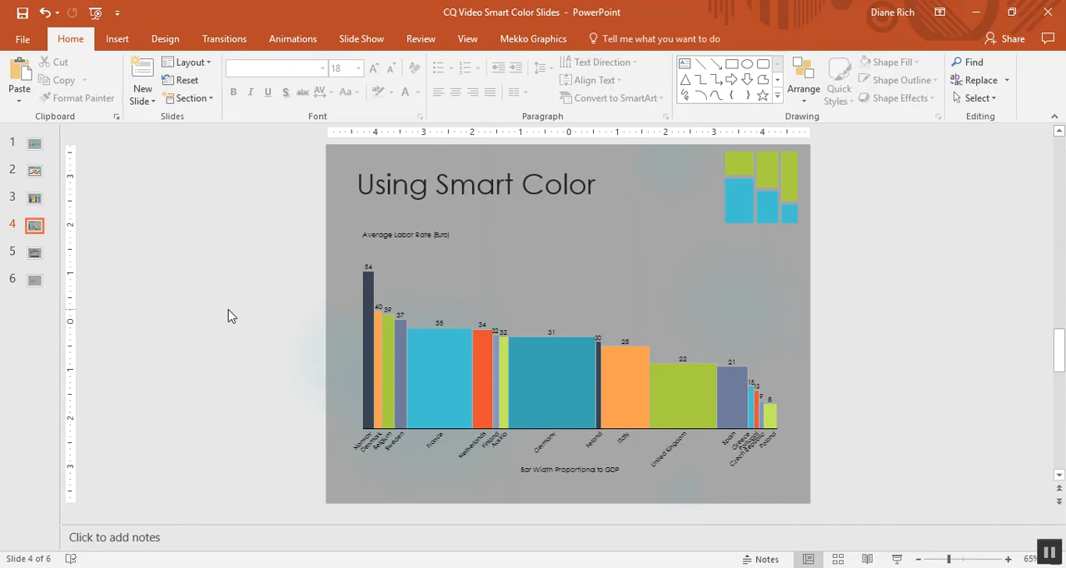
pyautogui.moveTo(26, 253)
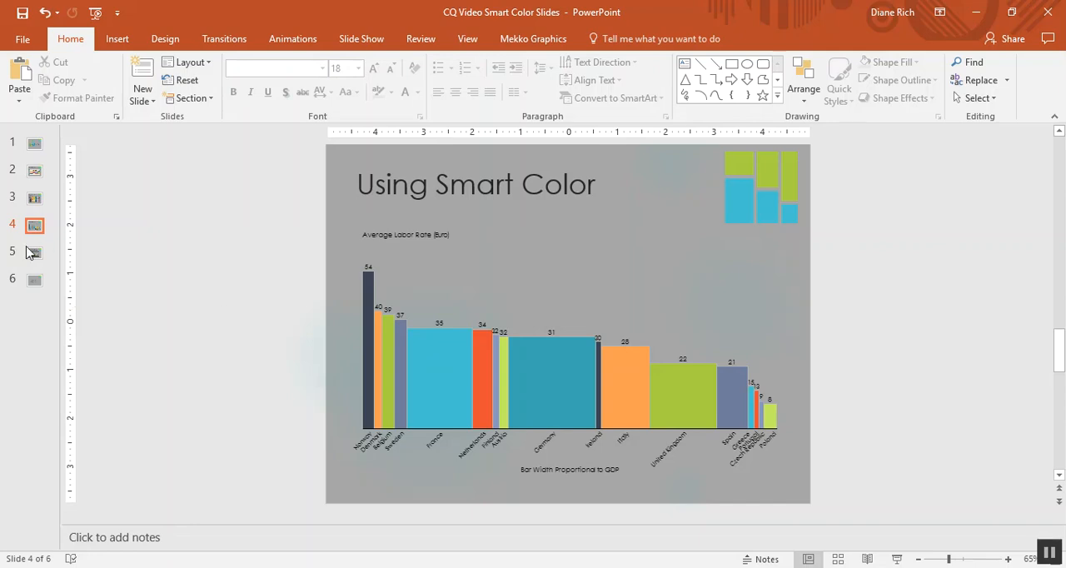
# - Show slide 5 with the consumption growth bubble chart colored by groups
pyautogui.click(35, 253)
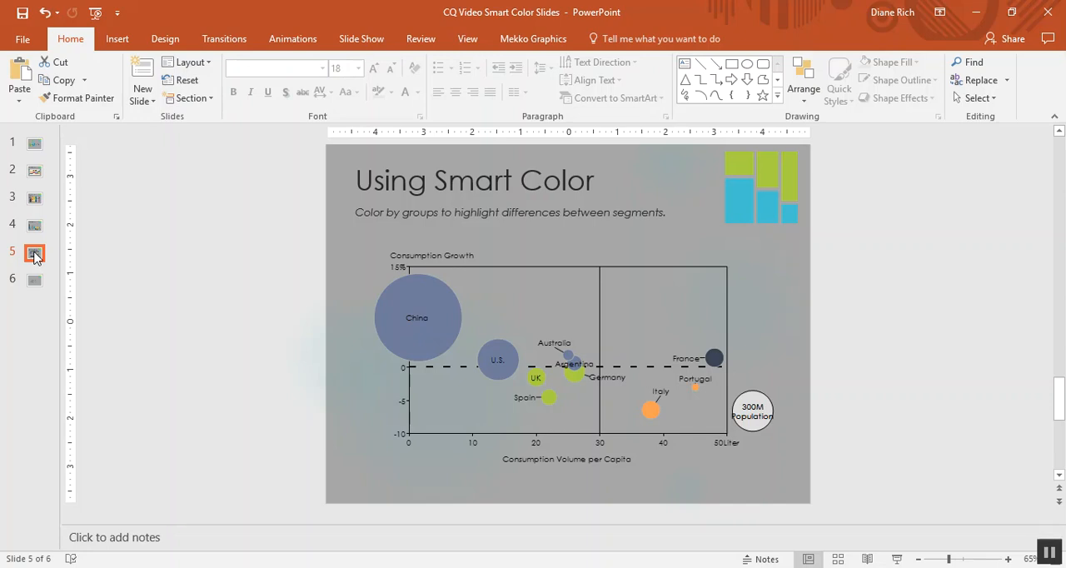
pyautogui.moveTo(524, 306)
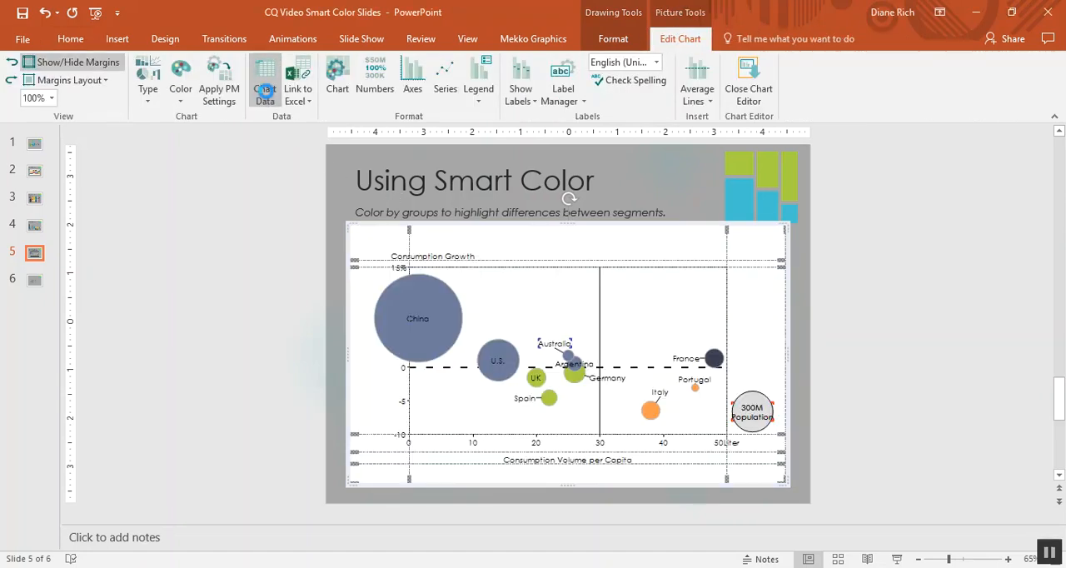
pyautogui.click(265, 78)
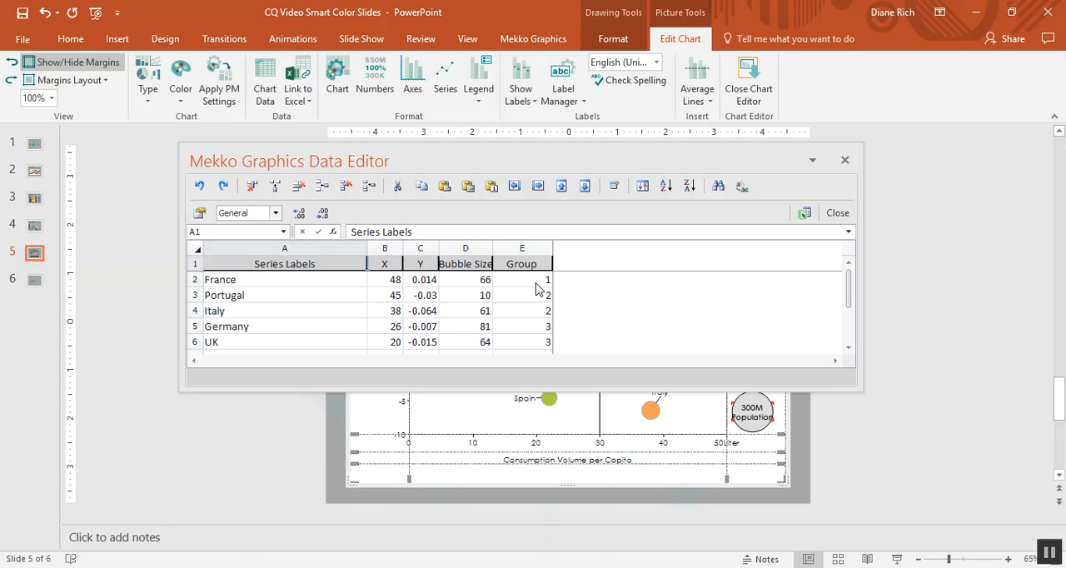
pyautogui.click(521, 309)
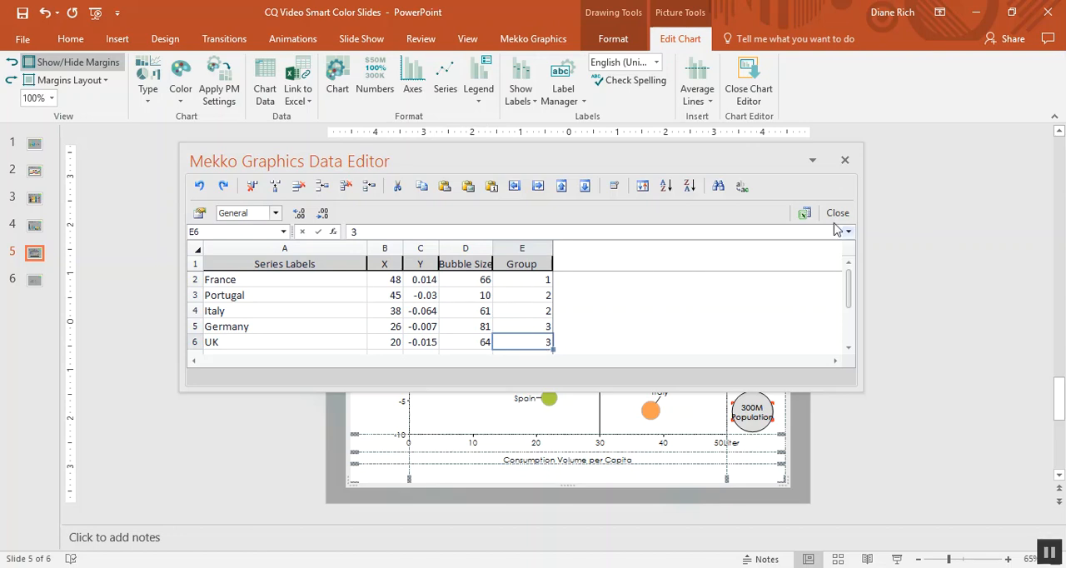
pyautogui.click(836, 214)
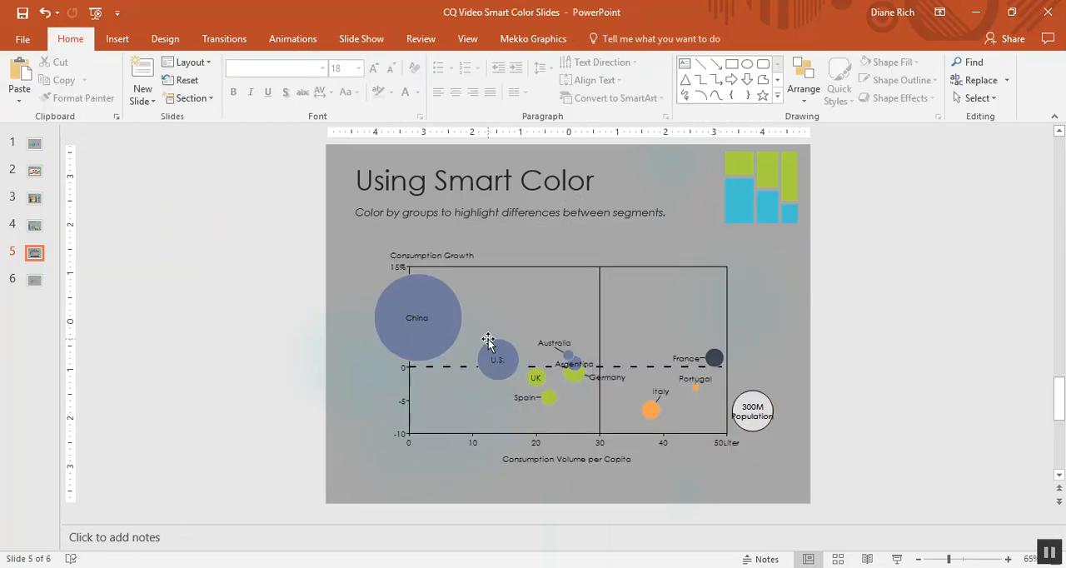
pyautogui.moveTo(453, 321)
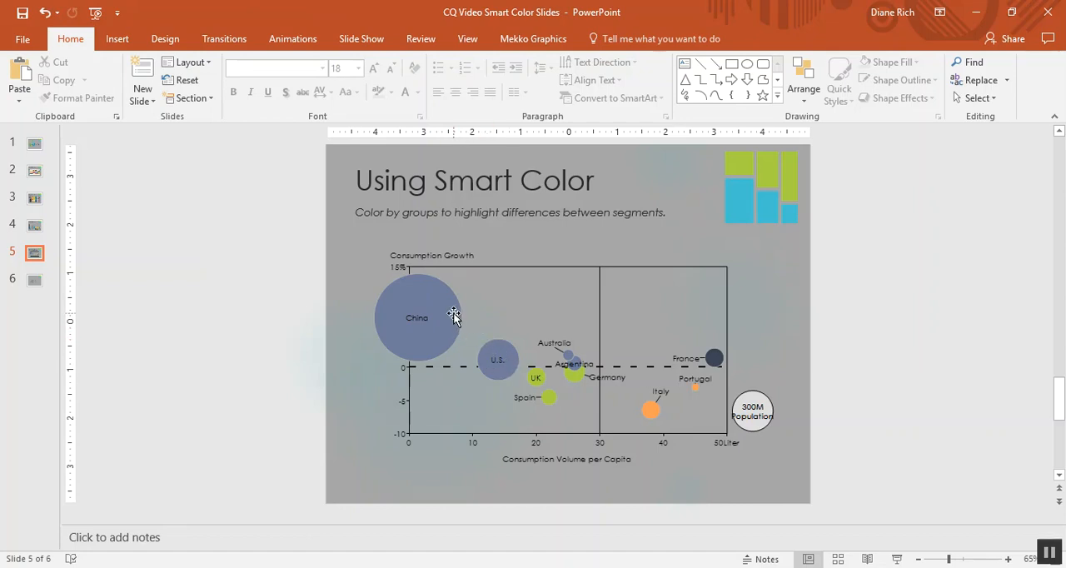
pyautogui.moveTo(543, 343)
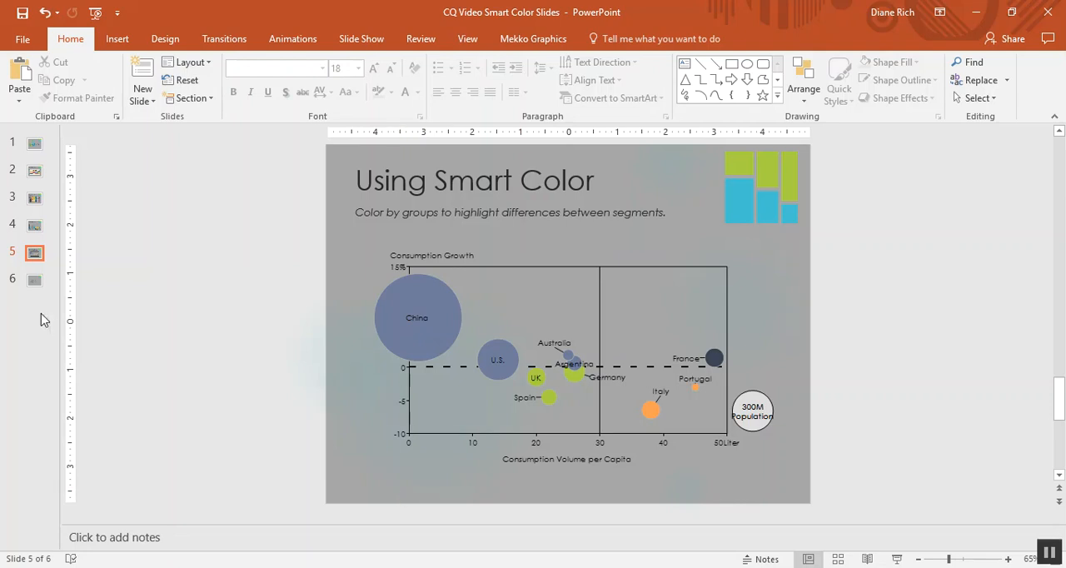
# - Show slide 6, the closing 'Thanks for watching.' slide
pyautogui.click(35, 280)
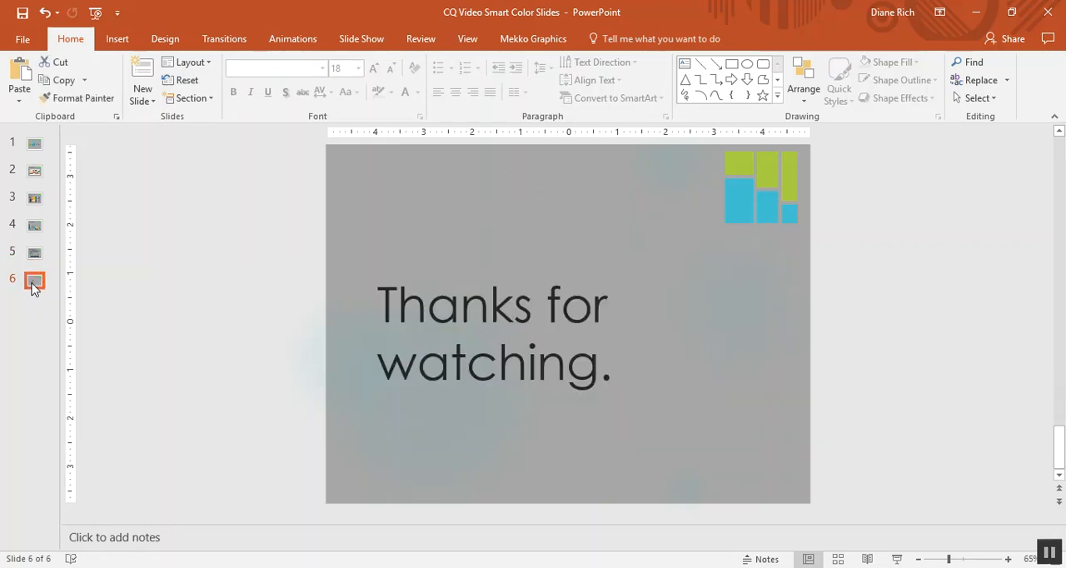